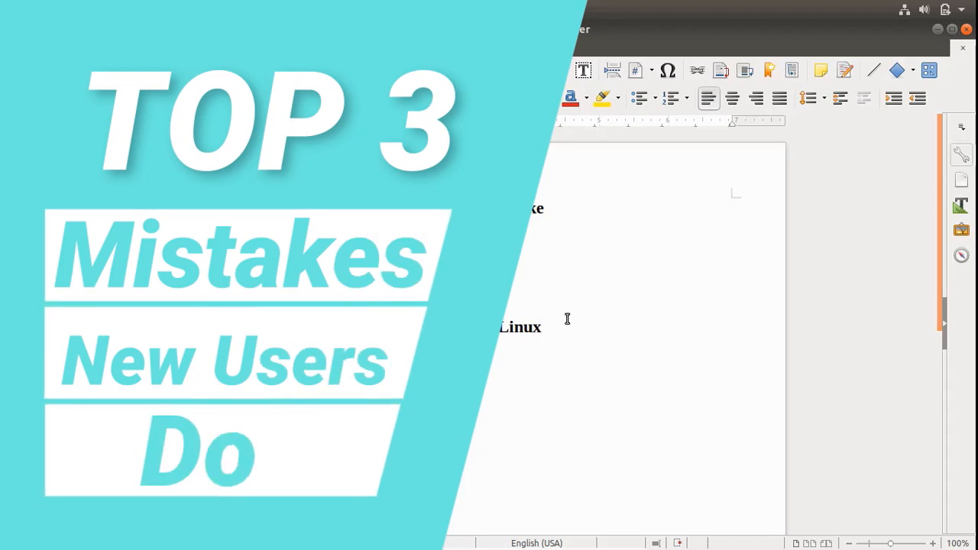
Select the whole document text, from the title through the third mistake
left_click(542, 327)
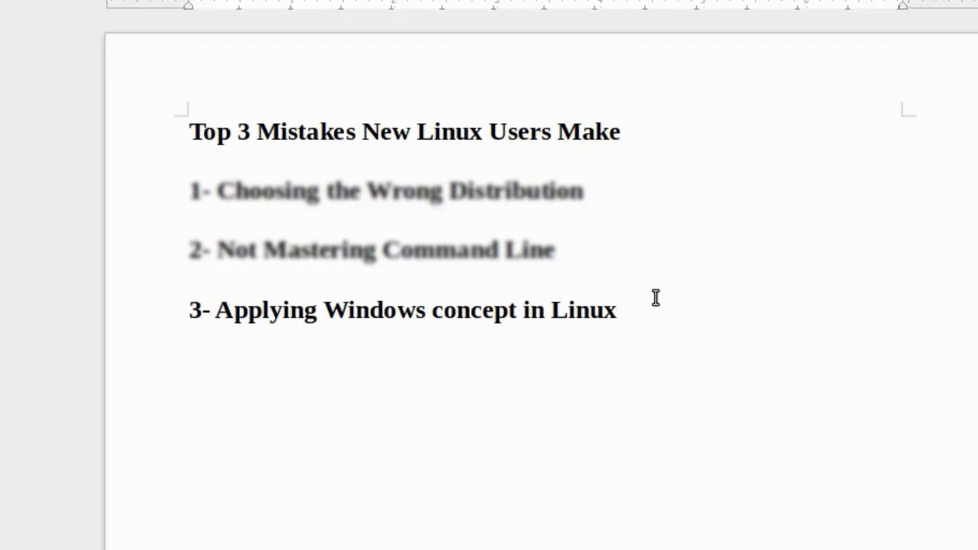
left_click(614, 308)
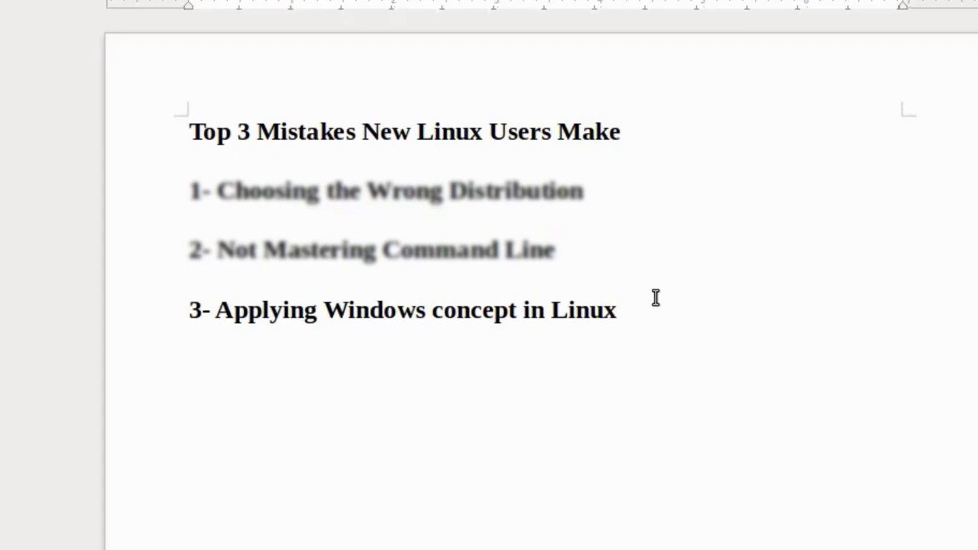
left_click(615, 309)
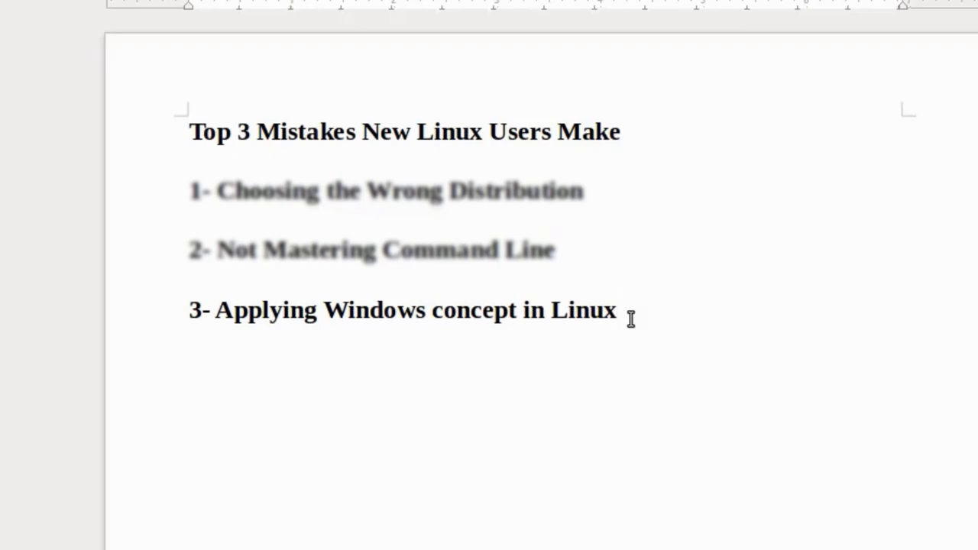
left_click_drag(214, 309, 615, 309)
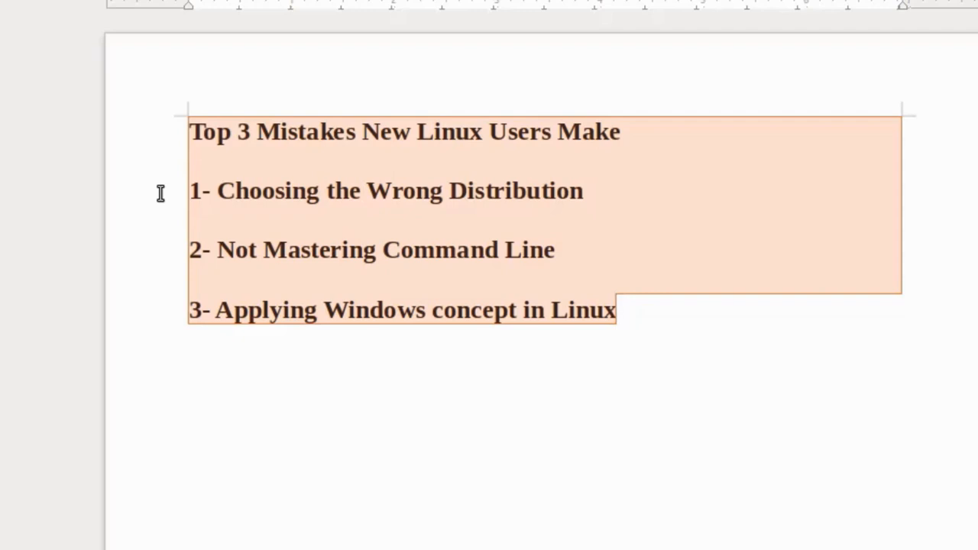
left_click(615, 309)
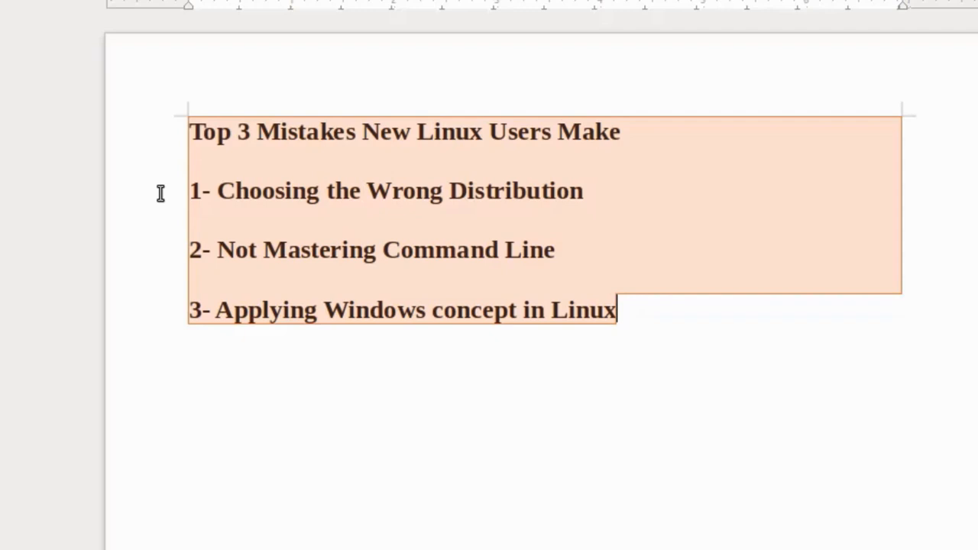